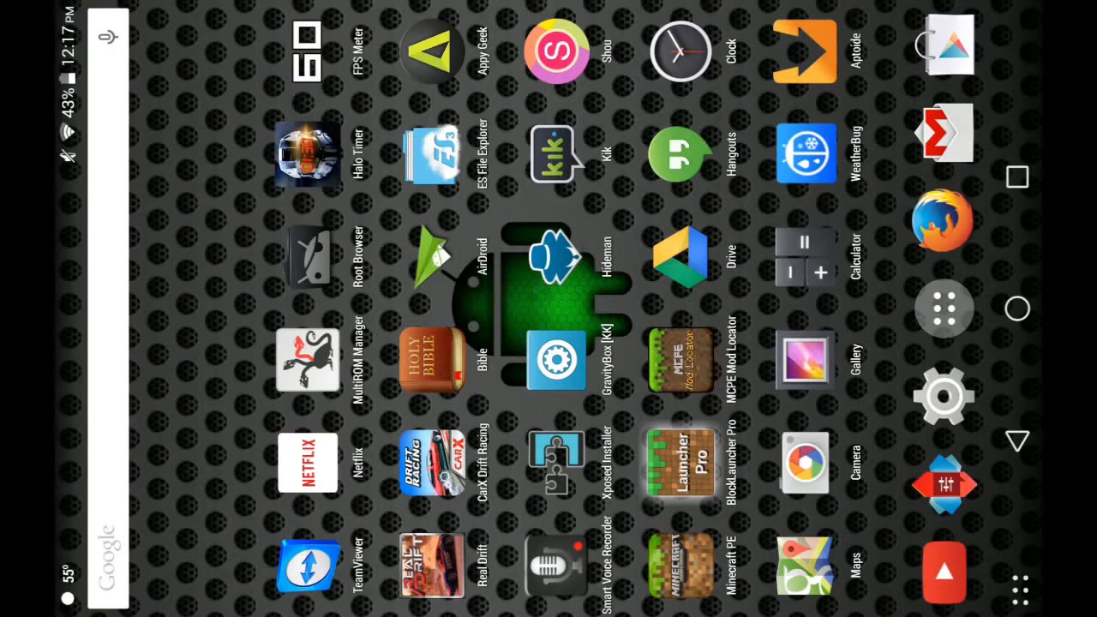
Launch BlockLauncher Pro from the home screen so Minecraft PE starts
click(679, 566)
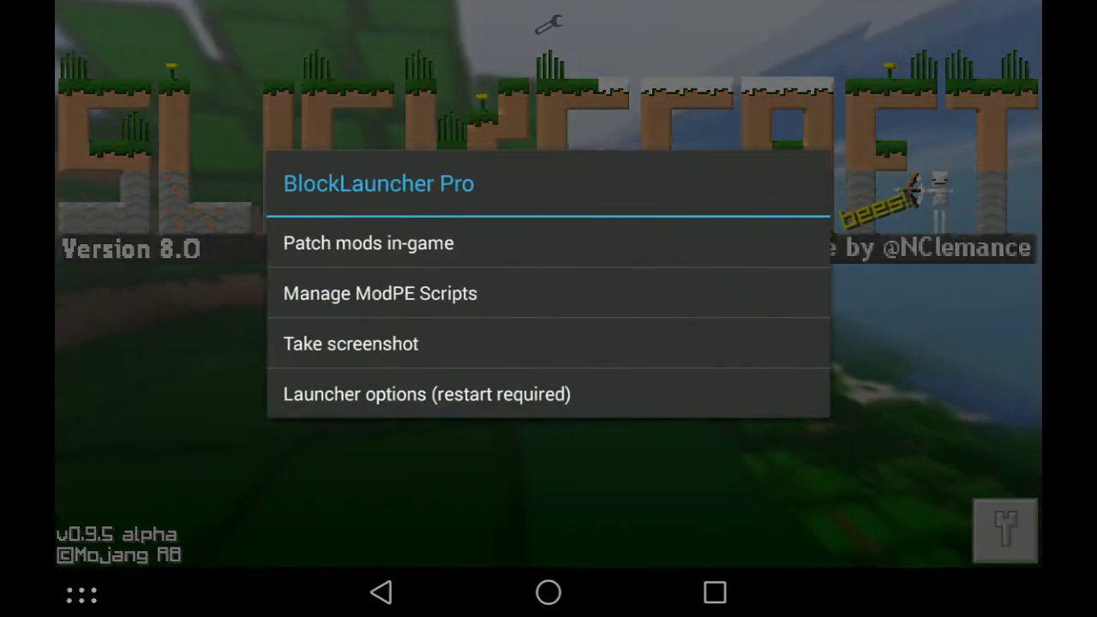
Go into Launcher options and start choosing a Texture Pack file from internal storage
click(425, 393)
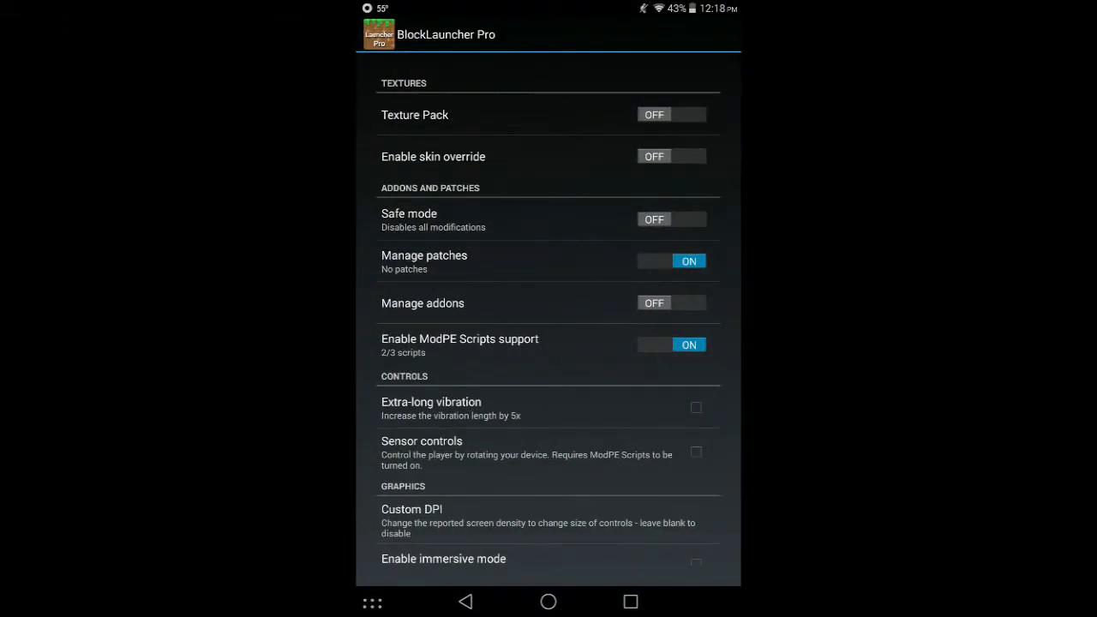
click(673, 114)
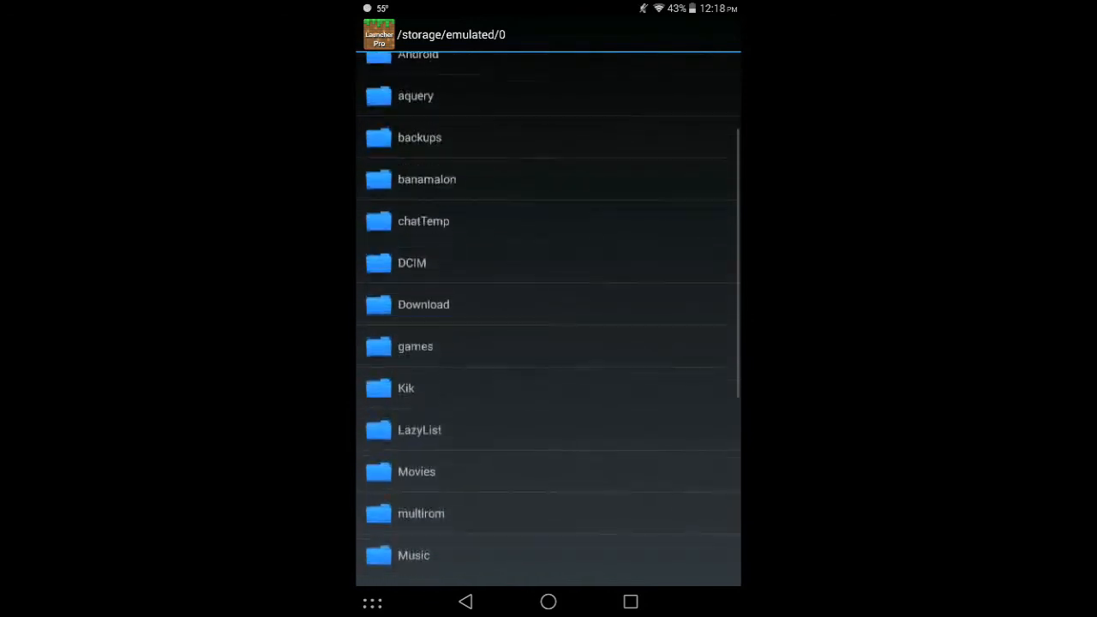
Select the original MCPE textures zip as the texture pack, restarting Minecraft PE
click(424, 306)
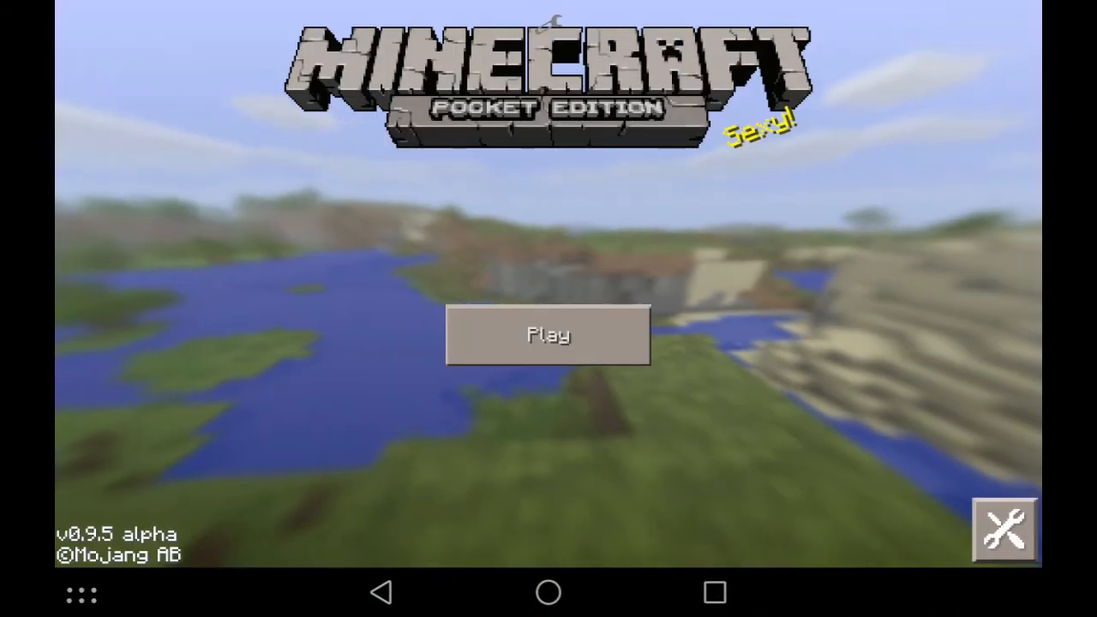
click(548, 335)
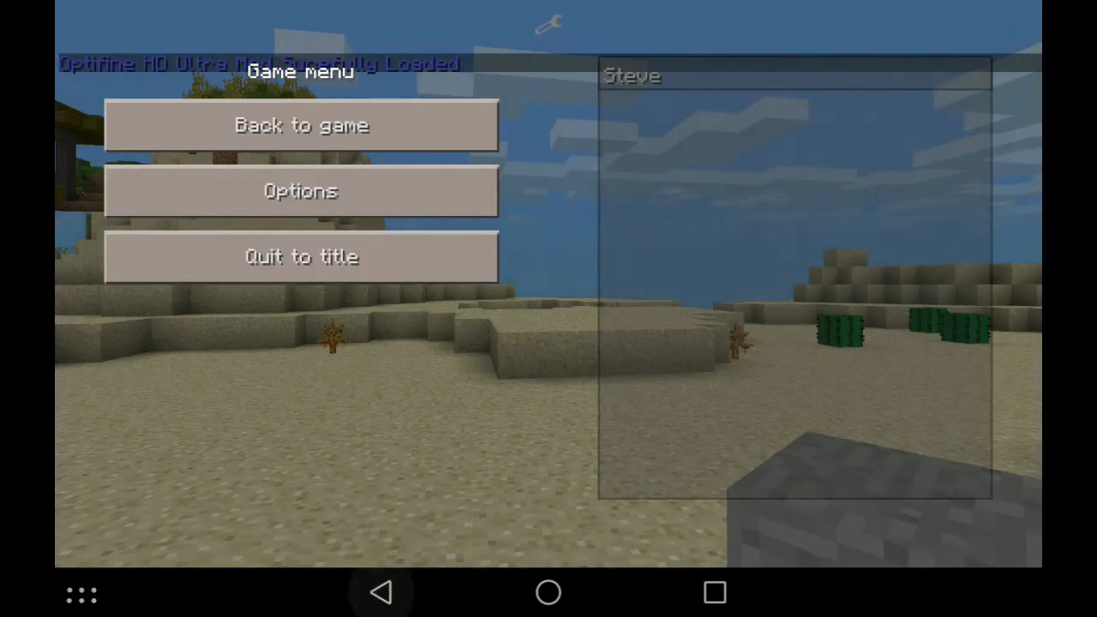
click(301, 257)
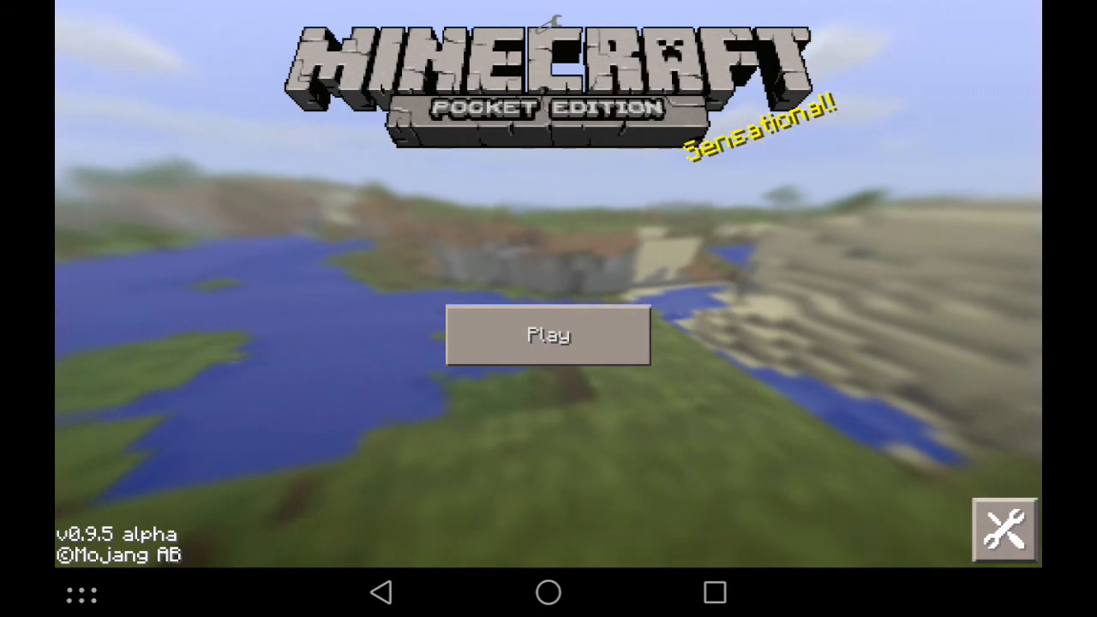